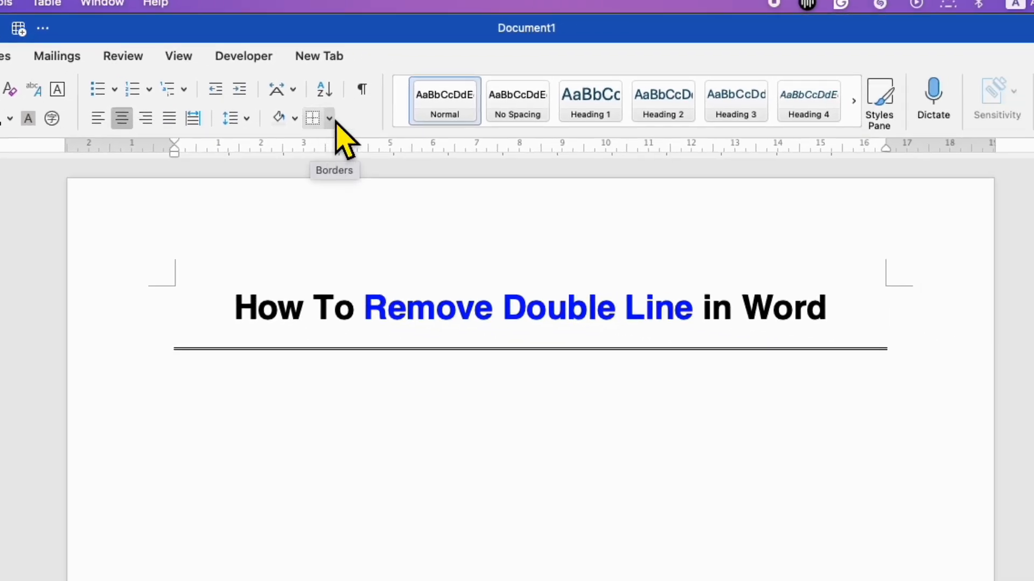
# Clear the heading's double-line border by choosing No Border from the Borders dropdown
pyautogui.click(329, 118)
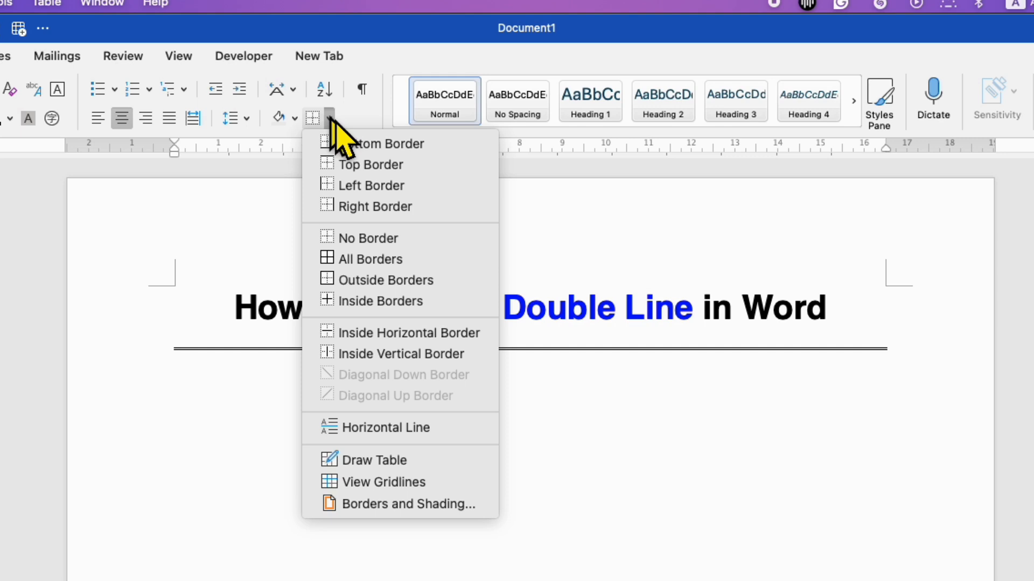
pyautogui.moveTo(476, 242)
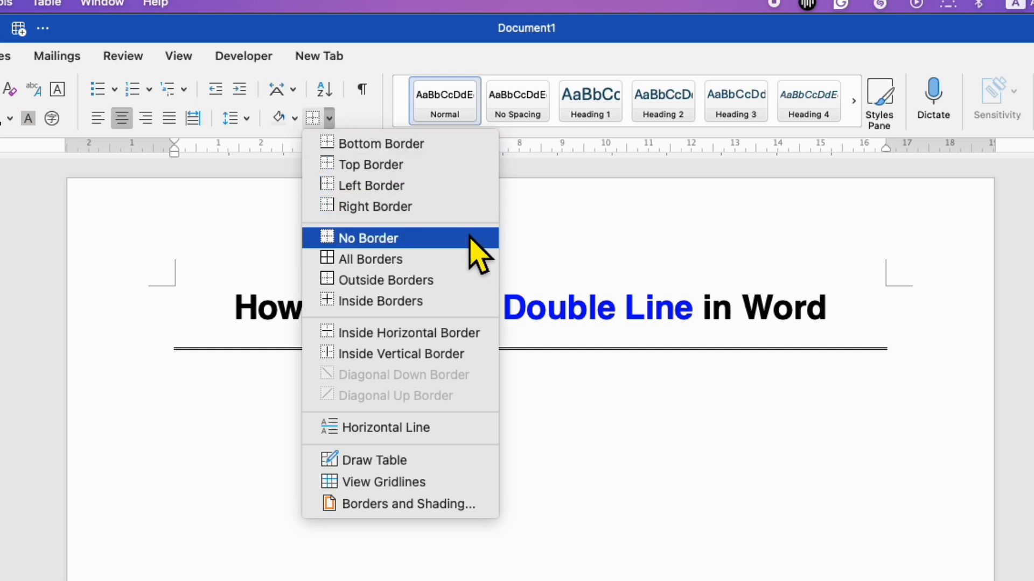
pyautogui.click(365, 238)
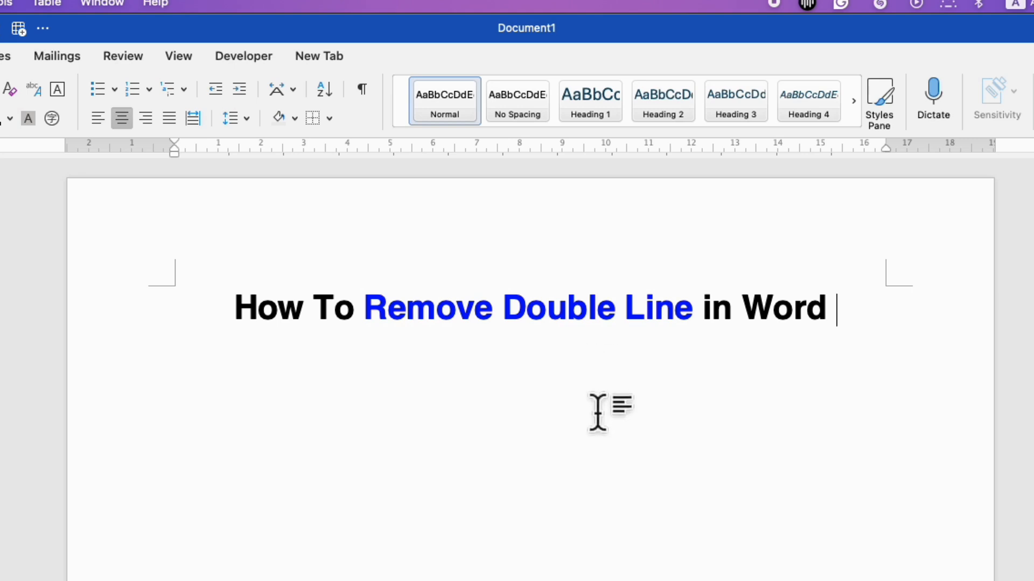
# Undo to restore the double line, then clear it in Borders and Shading with Setting None
pyautogui.click(312, 118)
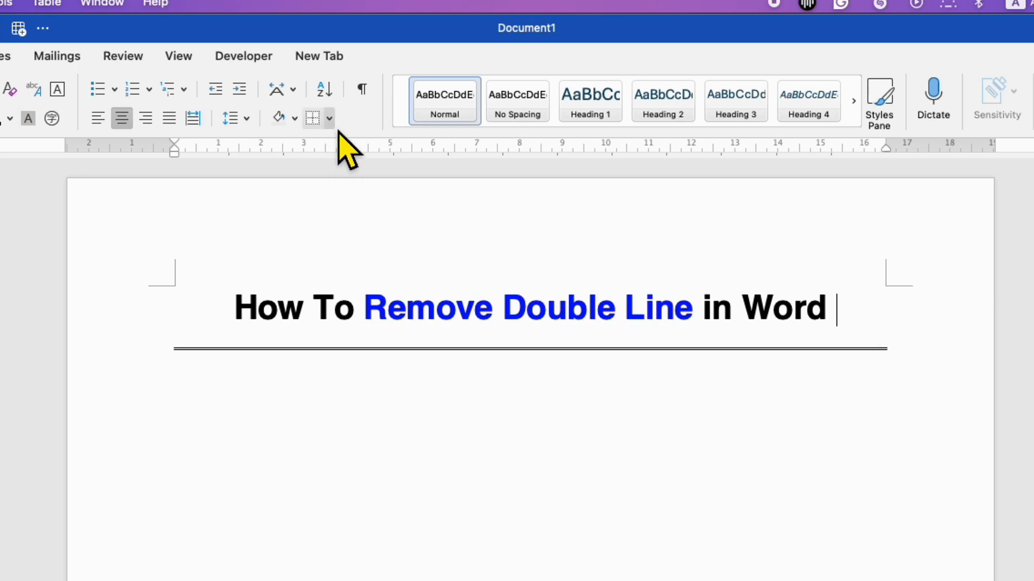
pyautogui.click(329, 118)
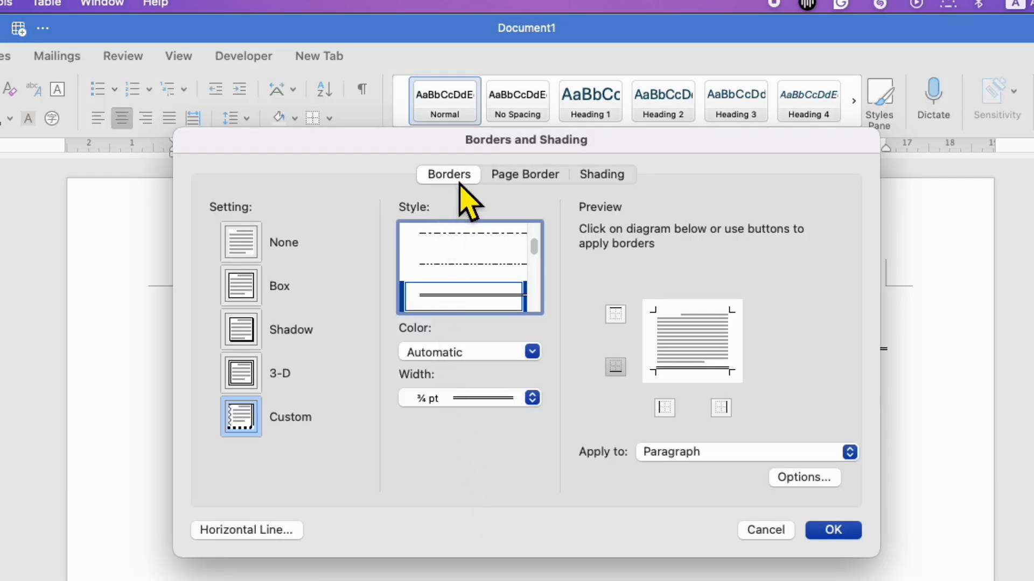
pyautogui.moveTo(263, 257)
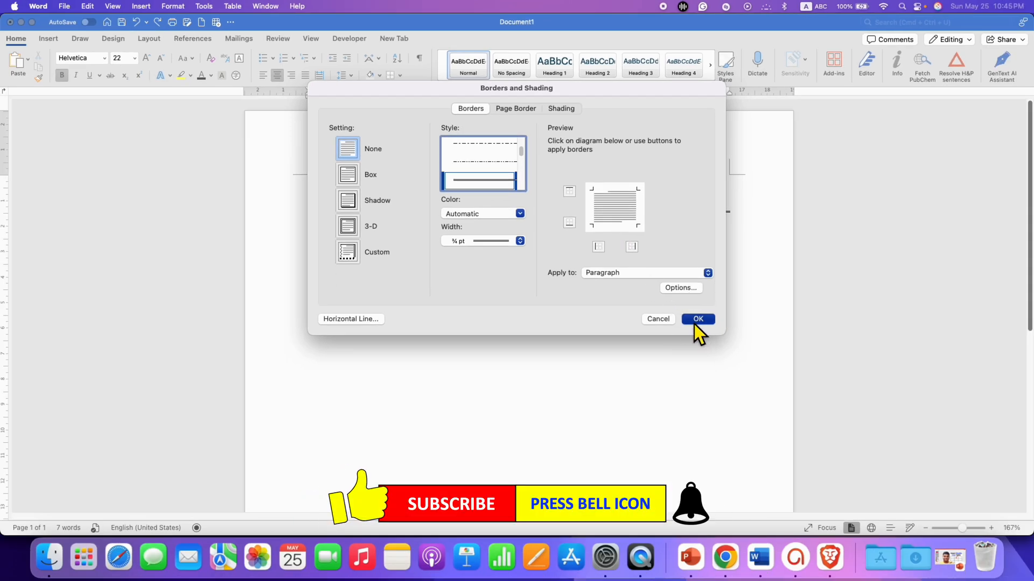
pyautogui.click(697, 320)
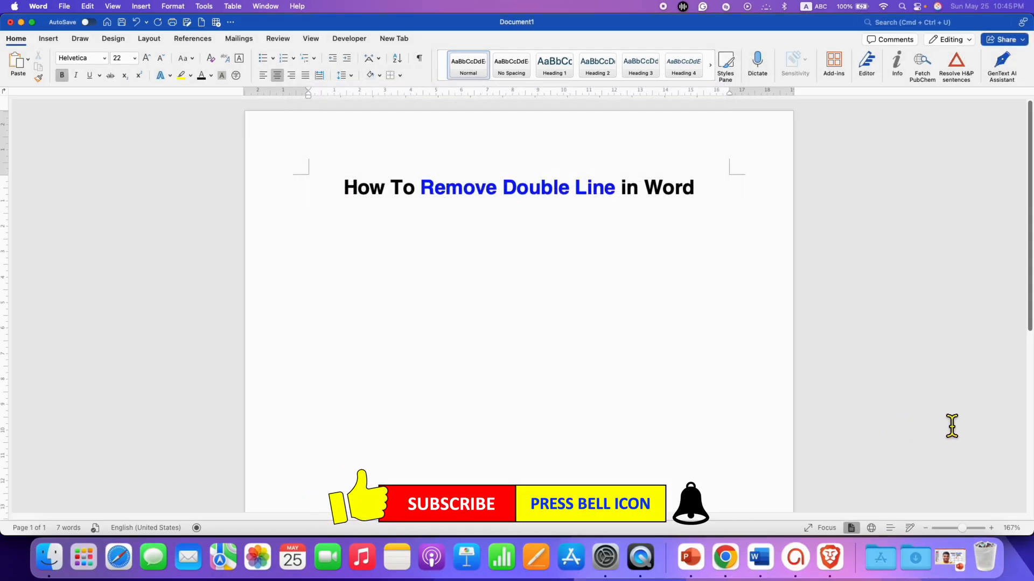
pyautogui.click(696, 188)
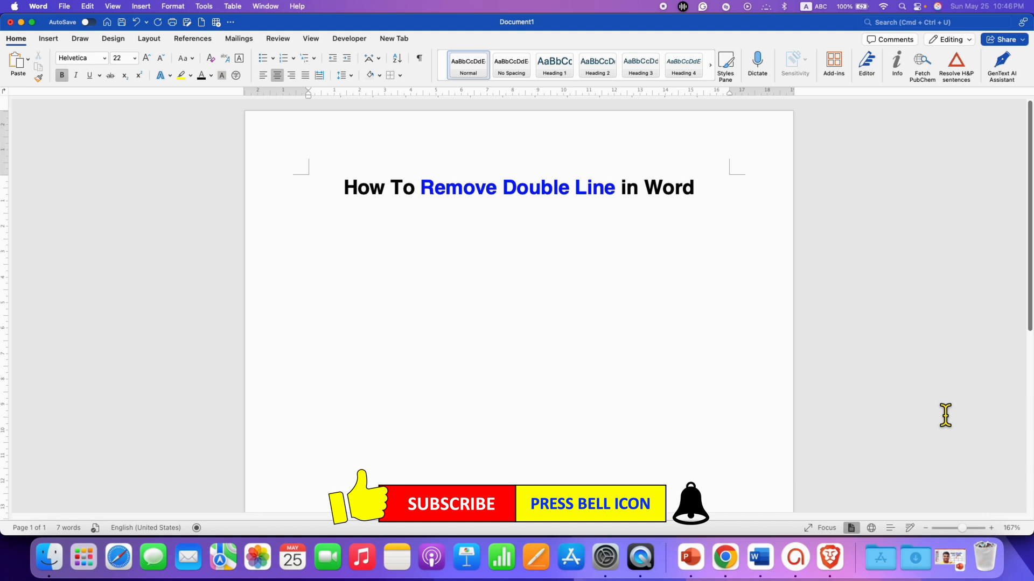
pyautogui.click(698, 187)
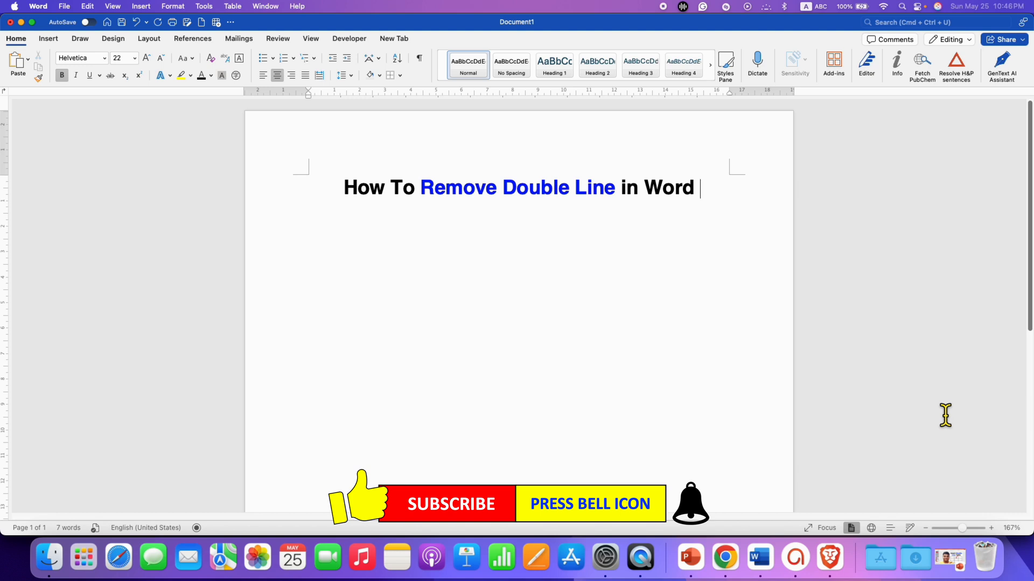